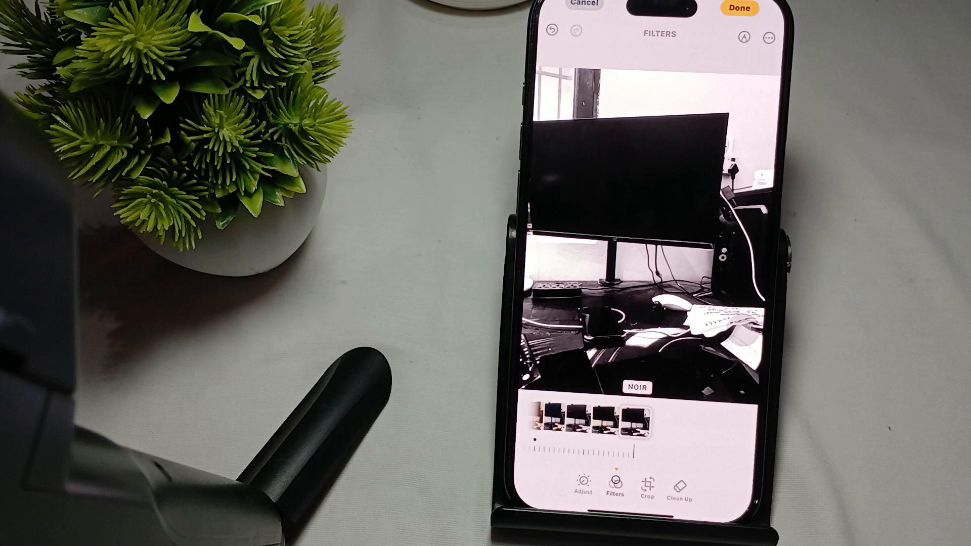
Step: Keep the Noir black-and-white edit and send the photo over AirDrop
{"action": "left_click", "coordinate": [739, 9]}
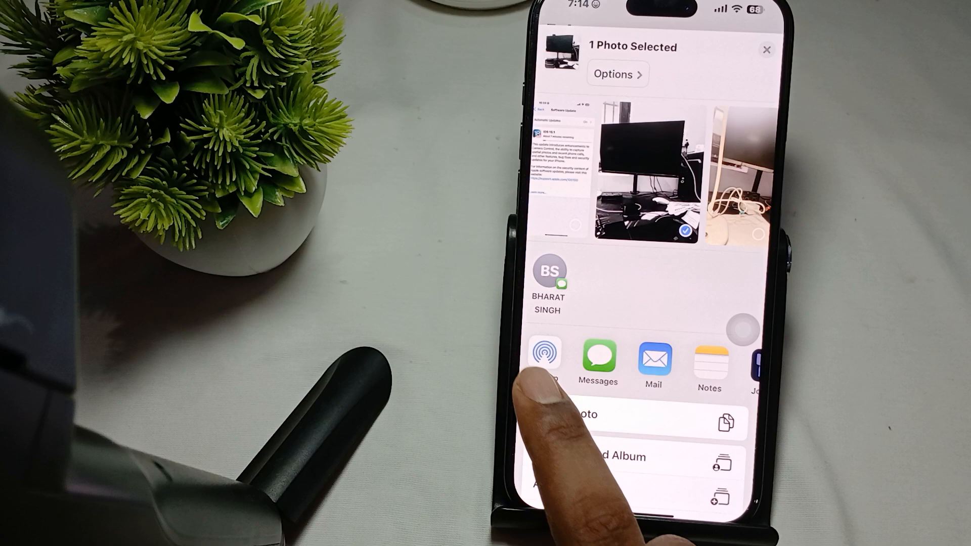
{"action": "left_click", "coordinate": [544, 353]}
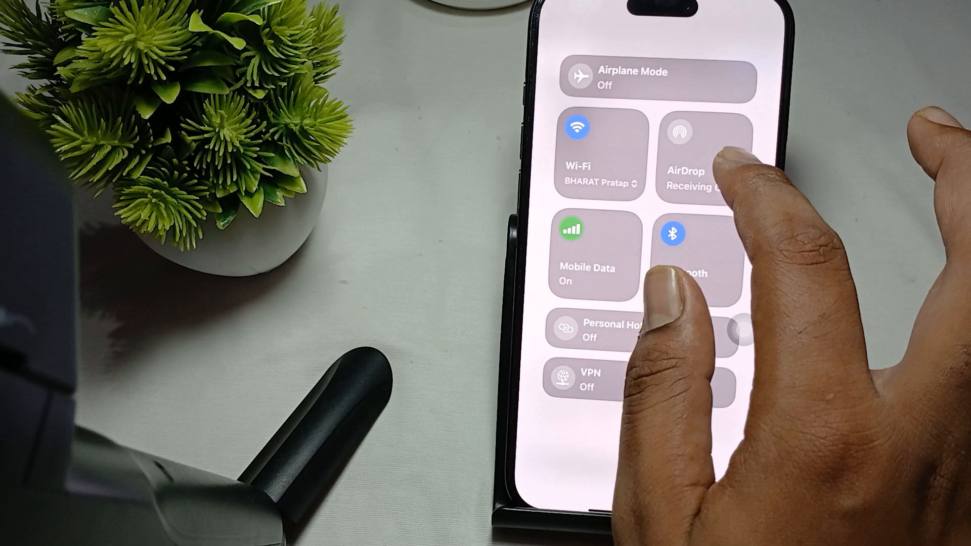
{"action": "left_click", "coordinate": [692, 154]}
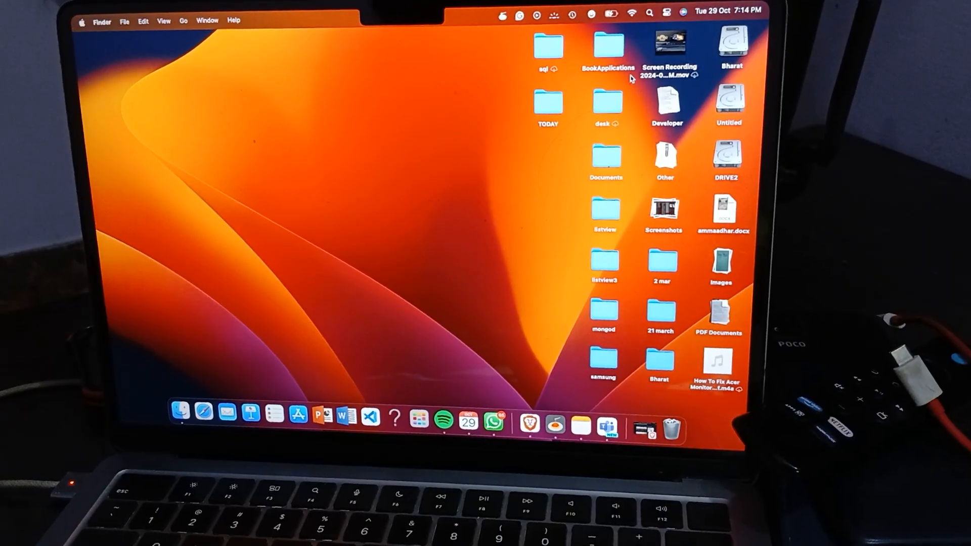
Step: Check the Mac's AirDrop receiving setting, then open the received IMG_0399.jpg in Preview
{"action": "left_click", "coordinate": [667, 13]}
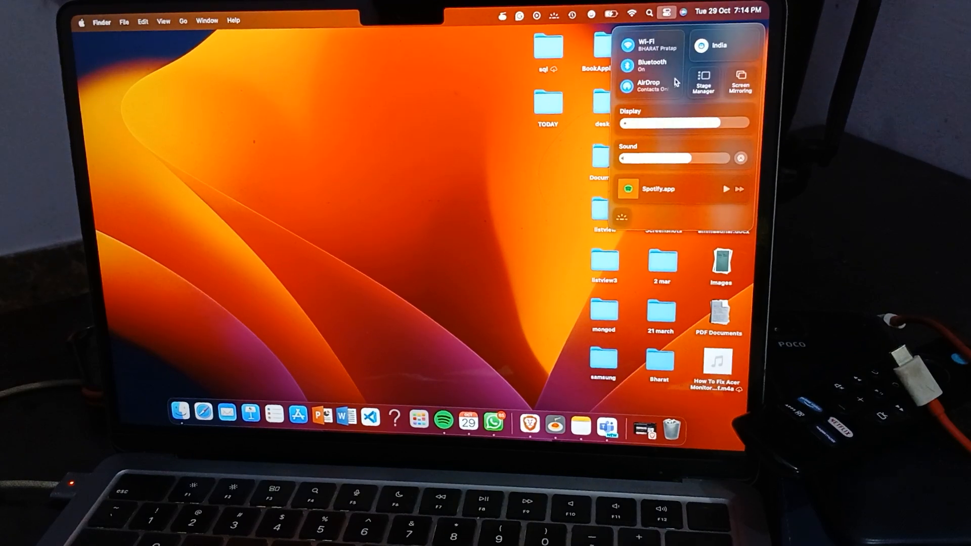
{"action": "left_click", "coordinate": [649, 85]}
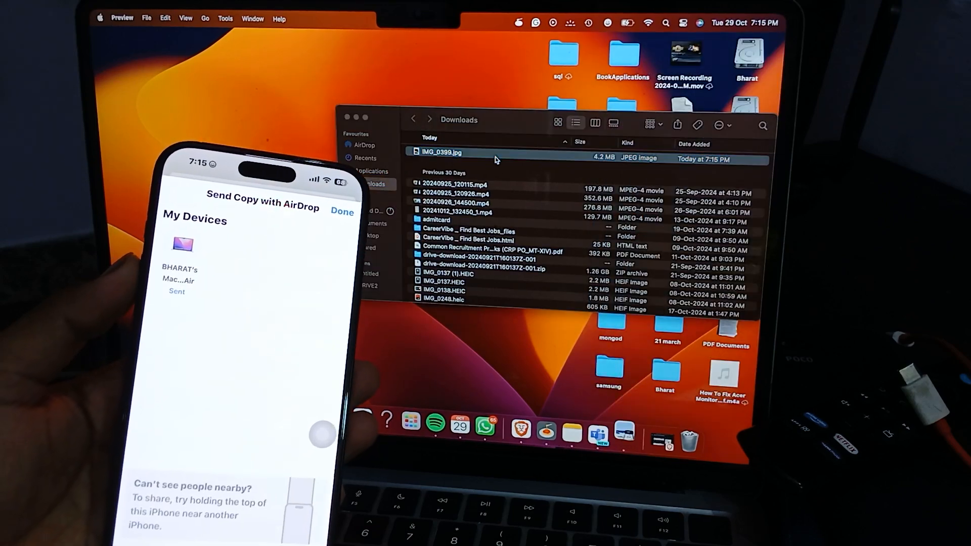
{"action": "double_click", "coordinate": [440, 152]}
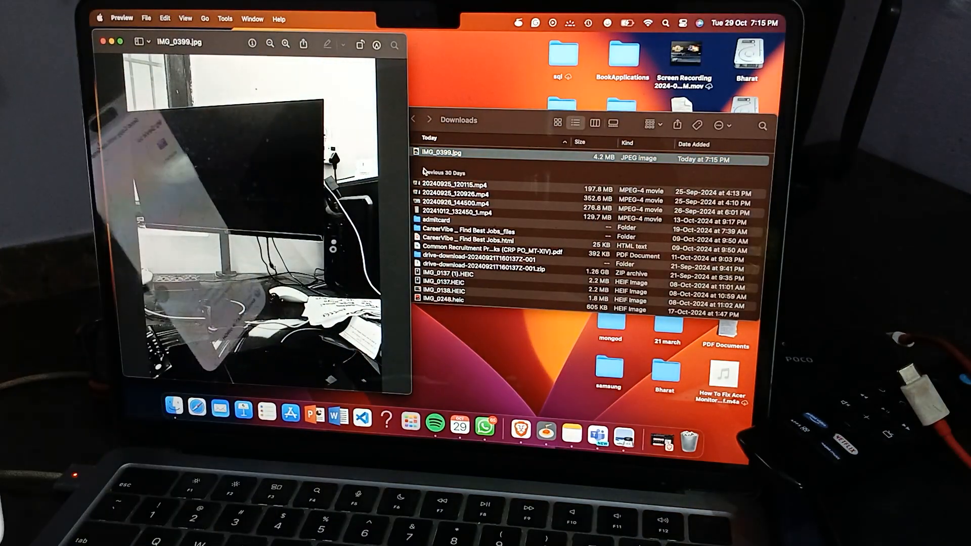